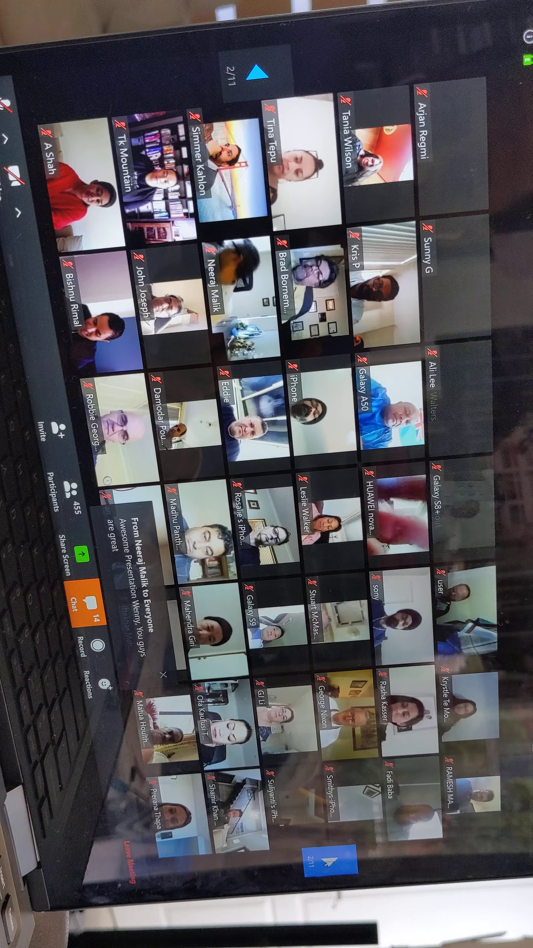
- Advance the participant gallery from page 2 toward page 8 of 11
left_click(260, 73)
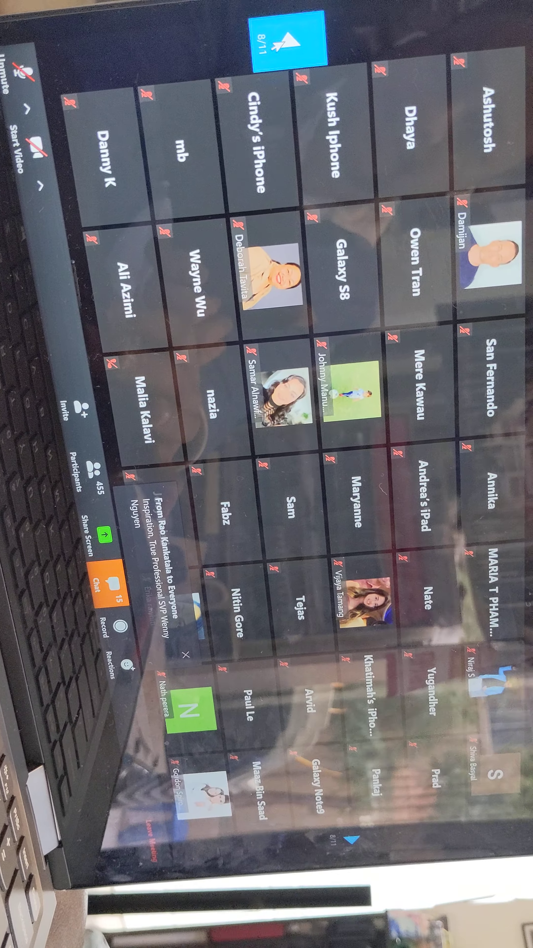
- Page the gallery back to page 2 and forward again to page 4 of 11
left_click(345, 848)
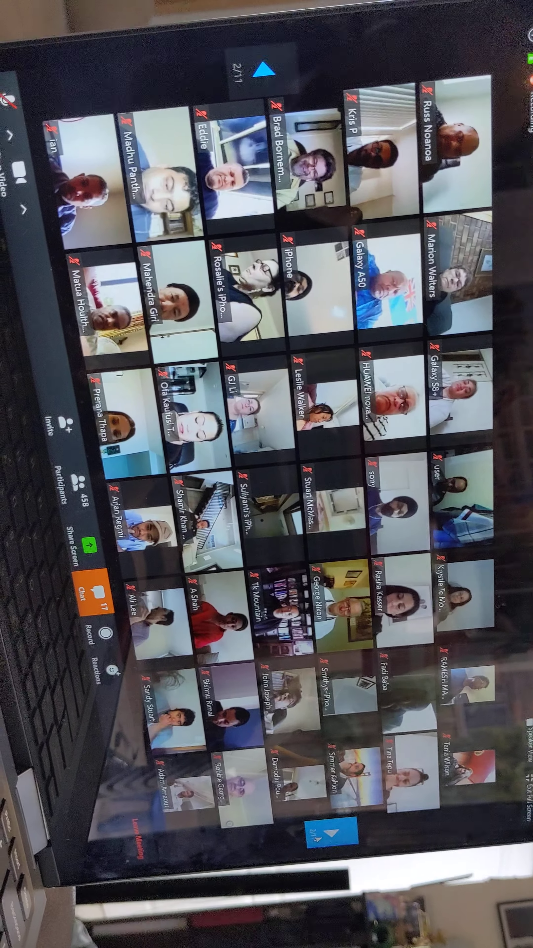
left_click(330, 817)
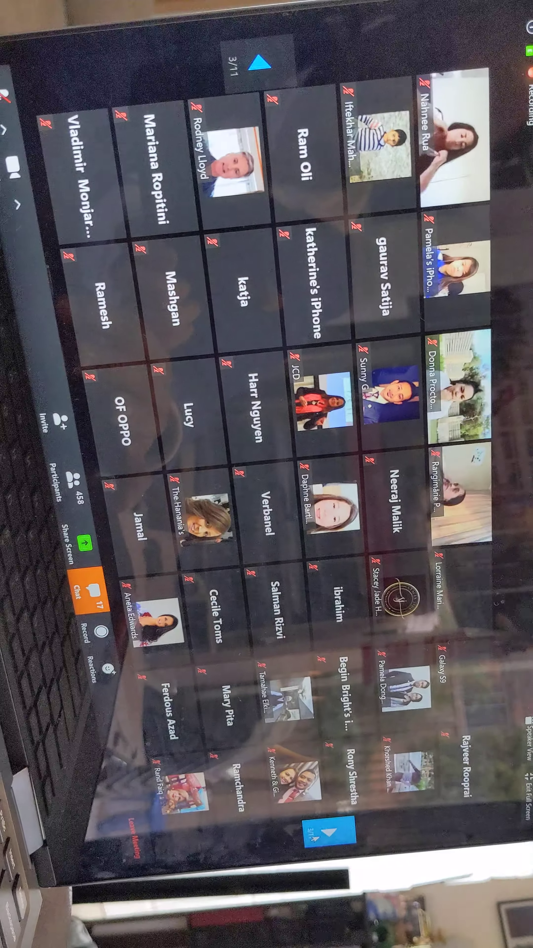
left_click(257, 64)
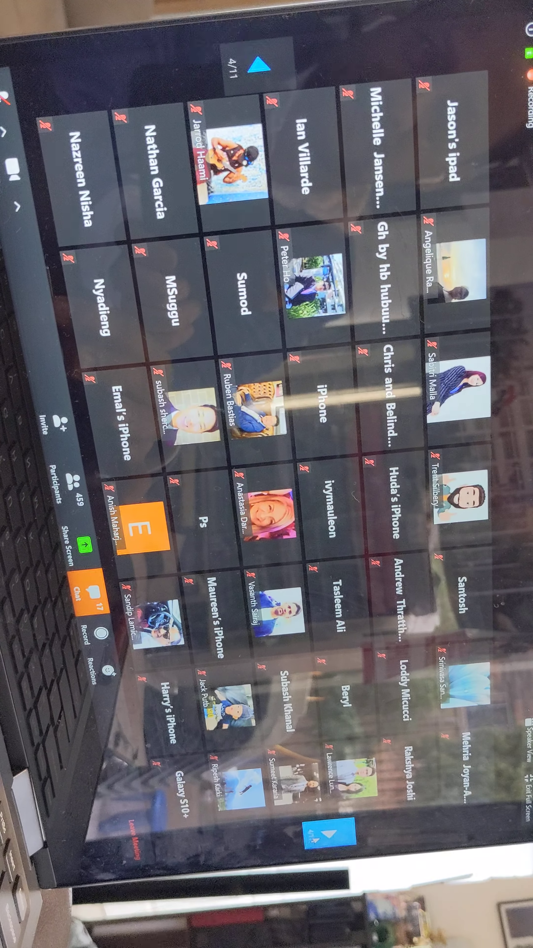